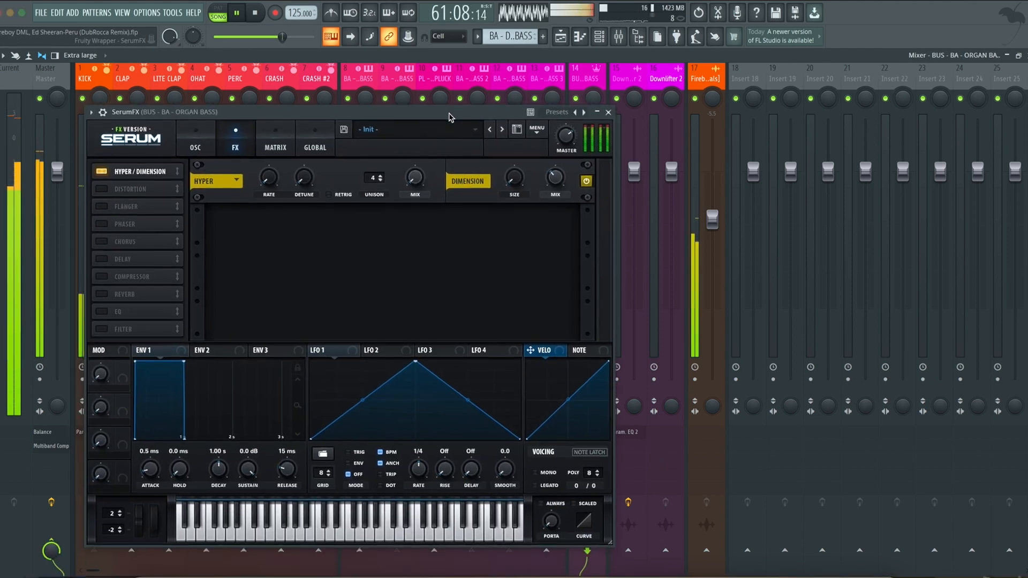
- Close Serum FX, then open and close Kickstart 2 on the BA - ORGAN BASS channel
click(607, 111)
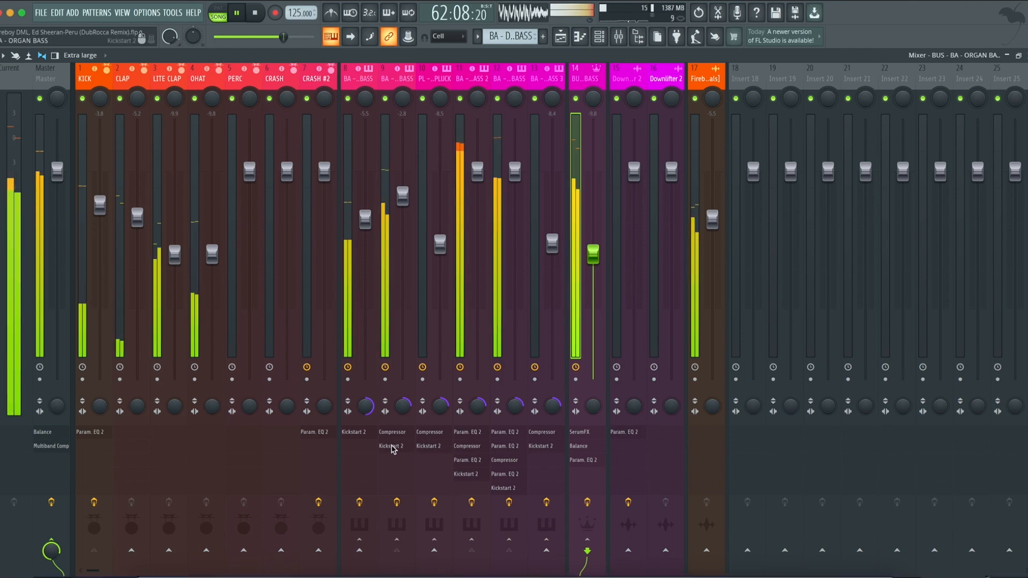
click(390, 446)
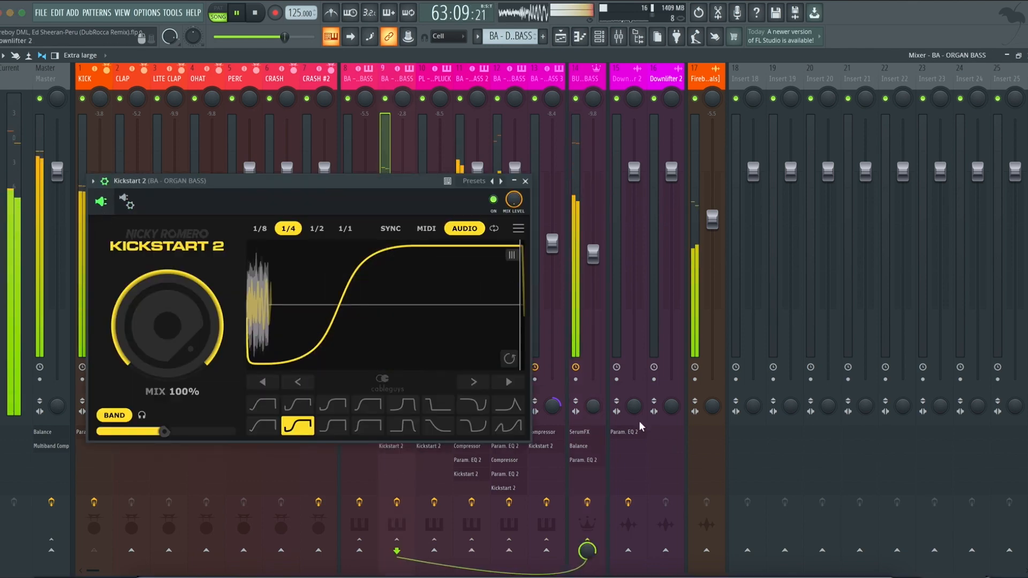
click(525, 181)
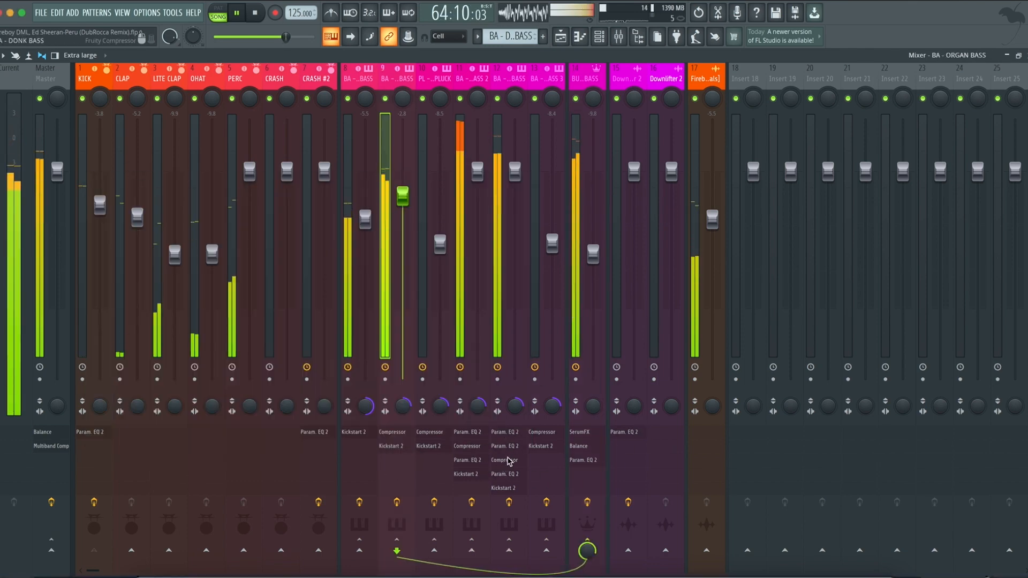